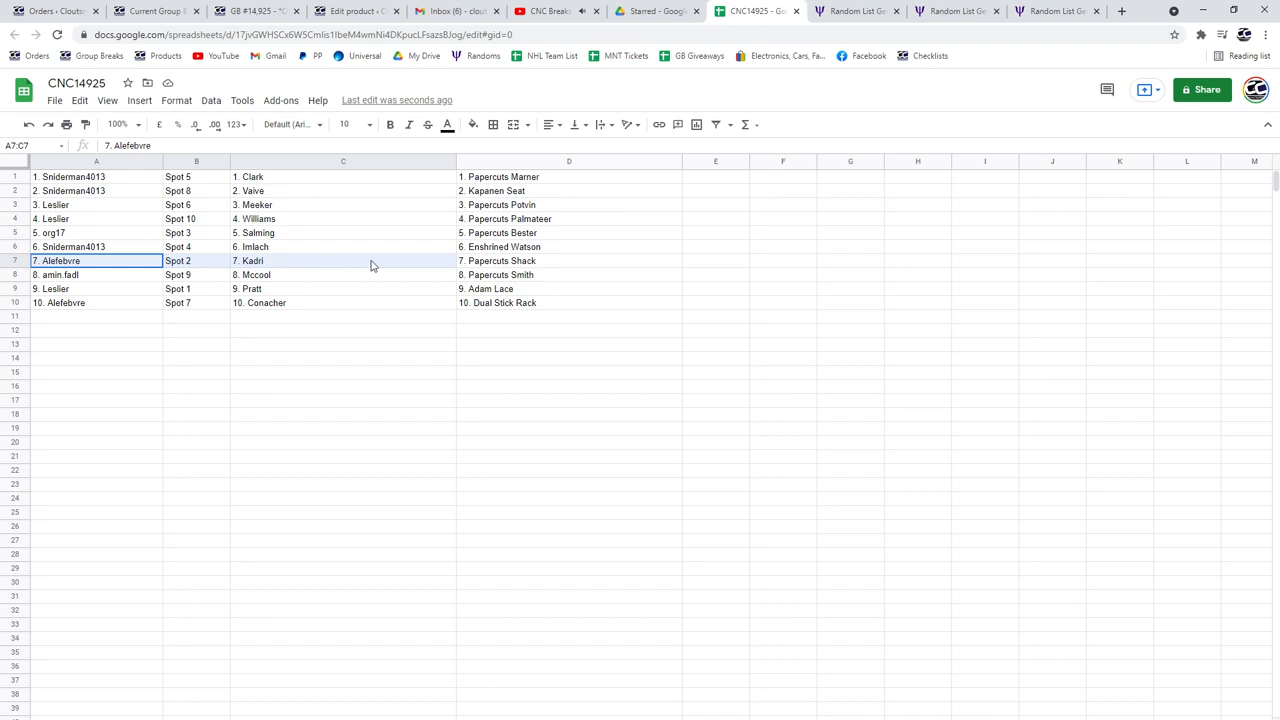
left_click(90, 289)
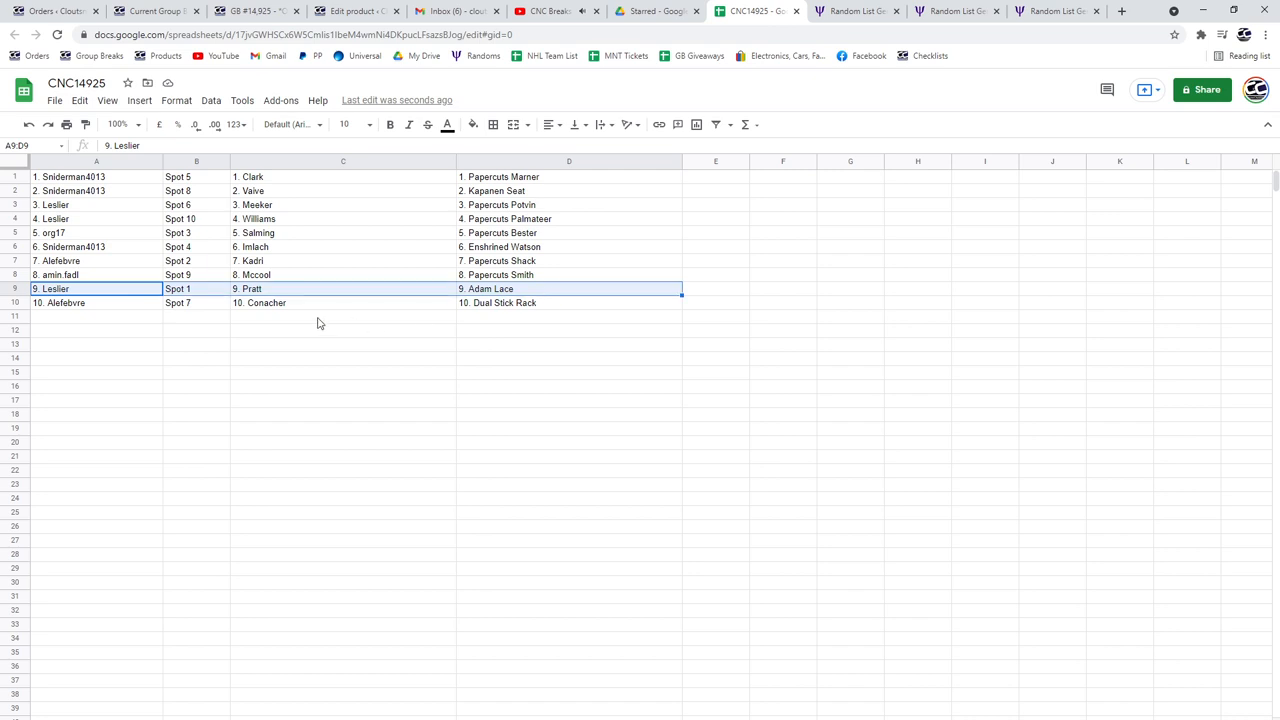